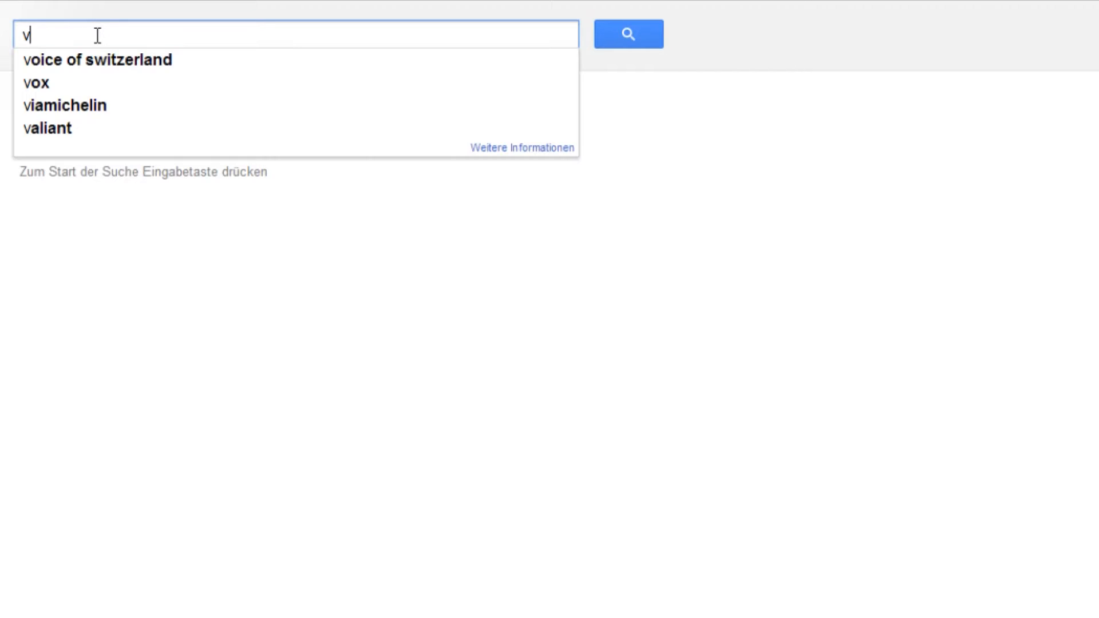
Search Google for "vh1 popup" to find the pop-up video reference.
type("h1")
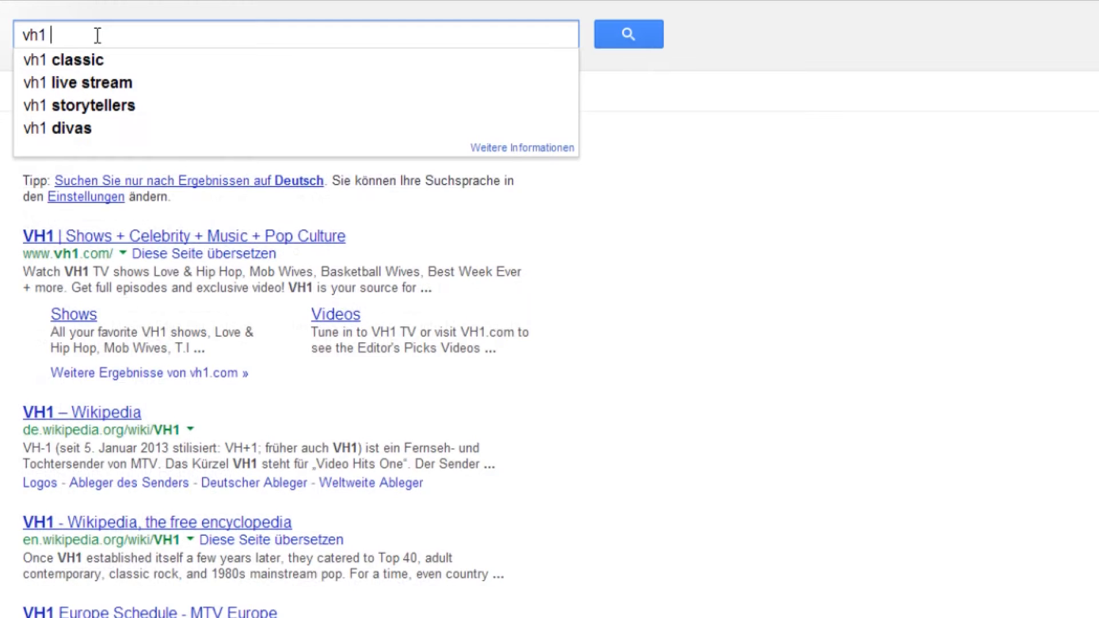
type("popup")
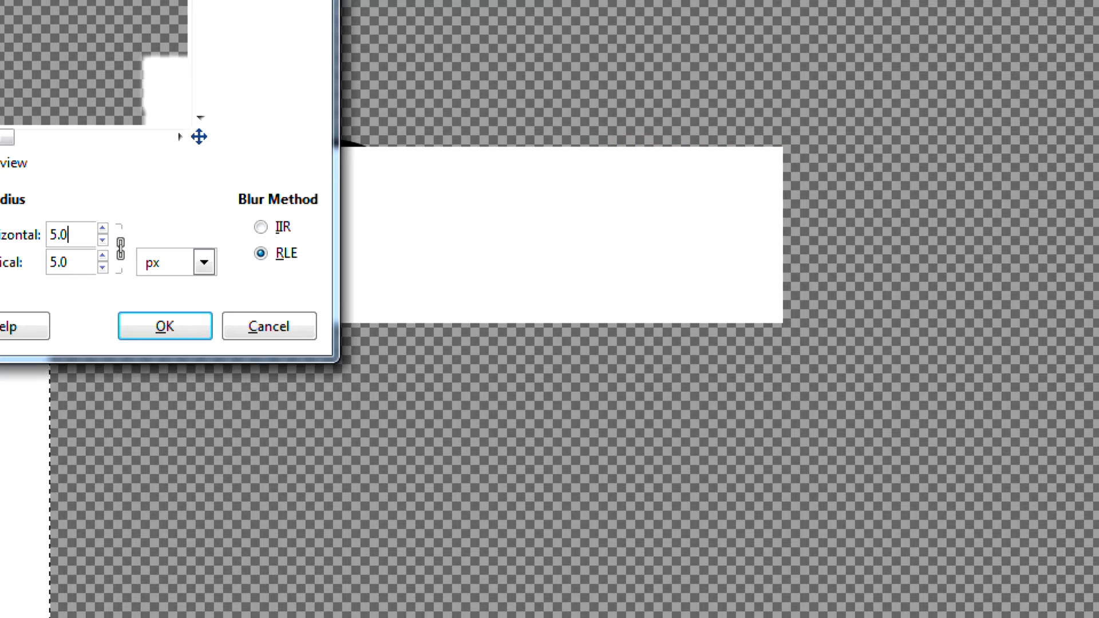
Apply a 5 px Gaussian blur to soften the white bubble shape's edges.
left_click(165, 326)
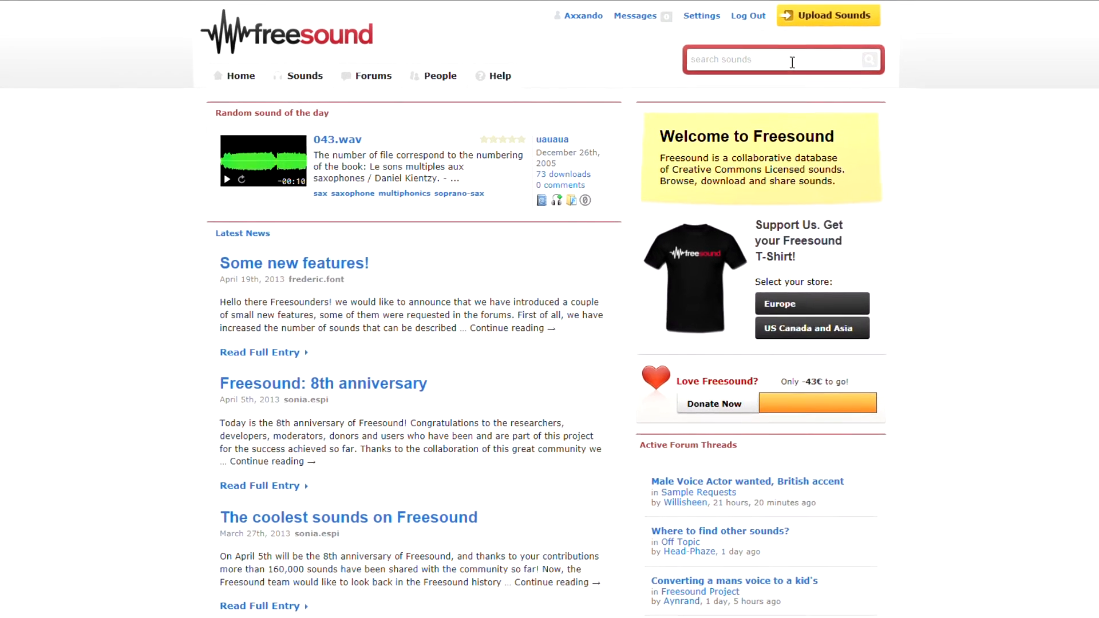
Find a "cartoon boing" sound on Freesound and bring it onto the EDIUS audio track.
type("car")
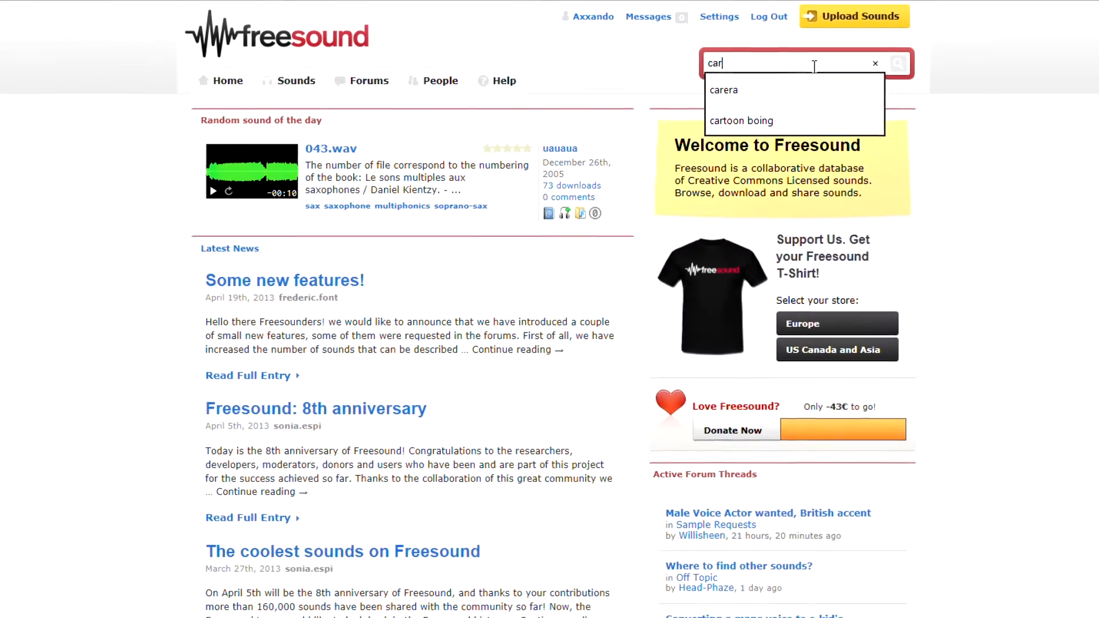
left_click(741, 120)
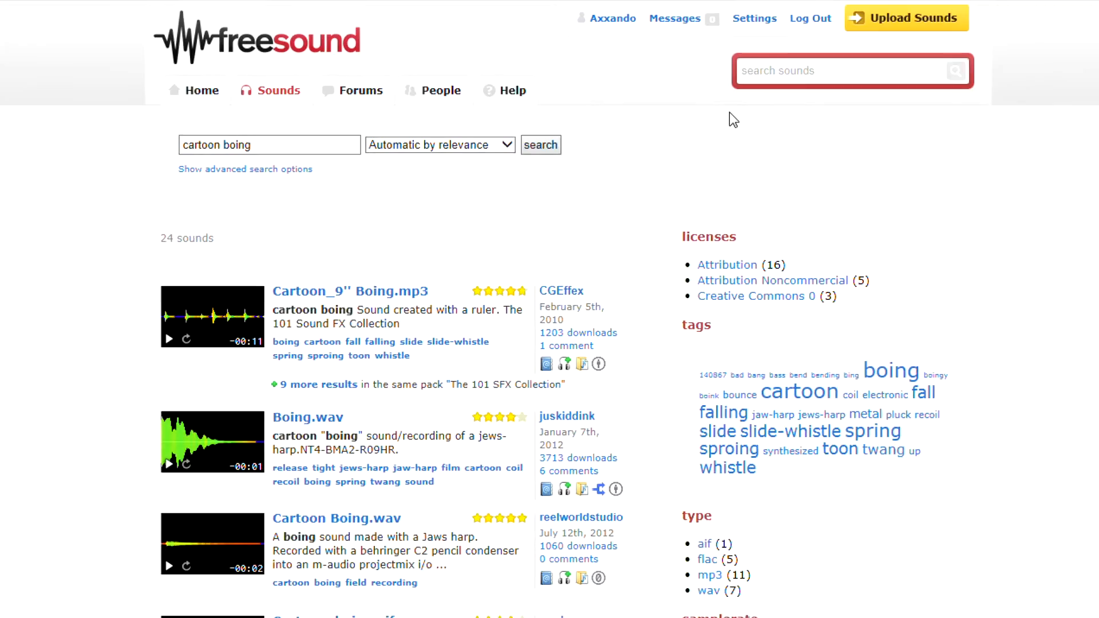
left_click(154, 490)
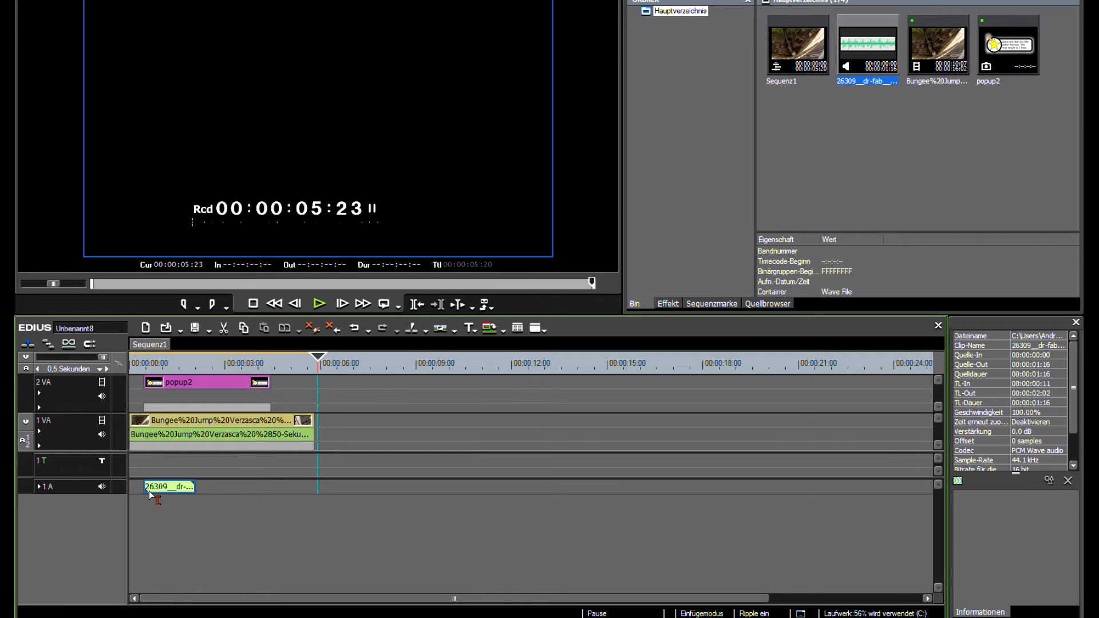
left_click(318, 304)
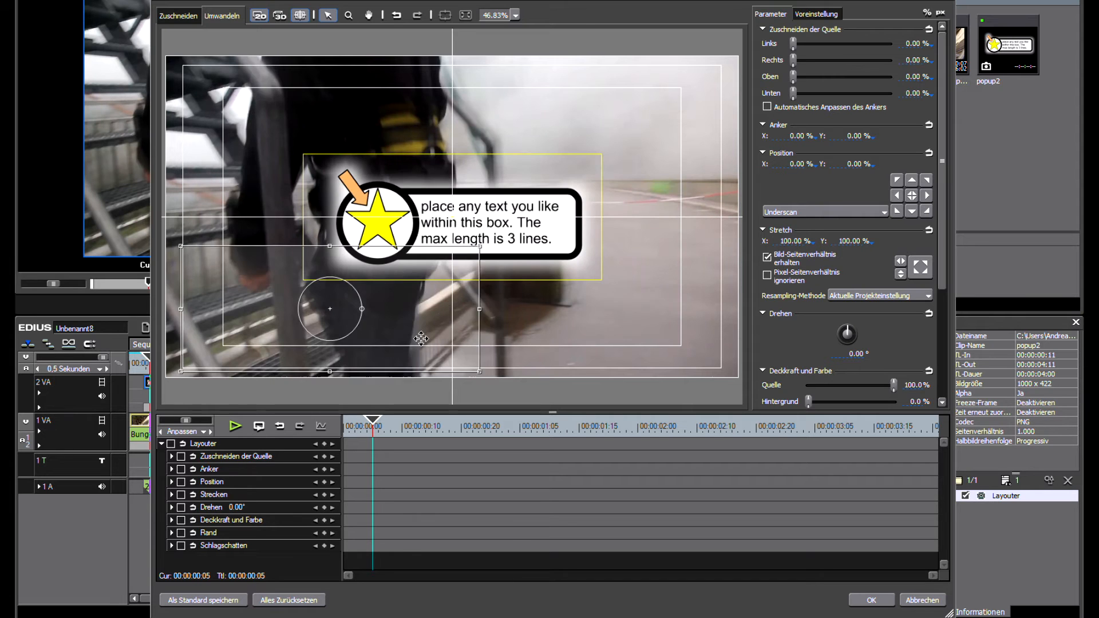
Confirm the popup2 bubble's position over the bungee-jump footage in the Layouter.
left_click(871, 600)
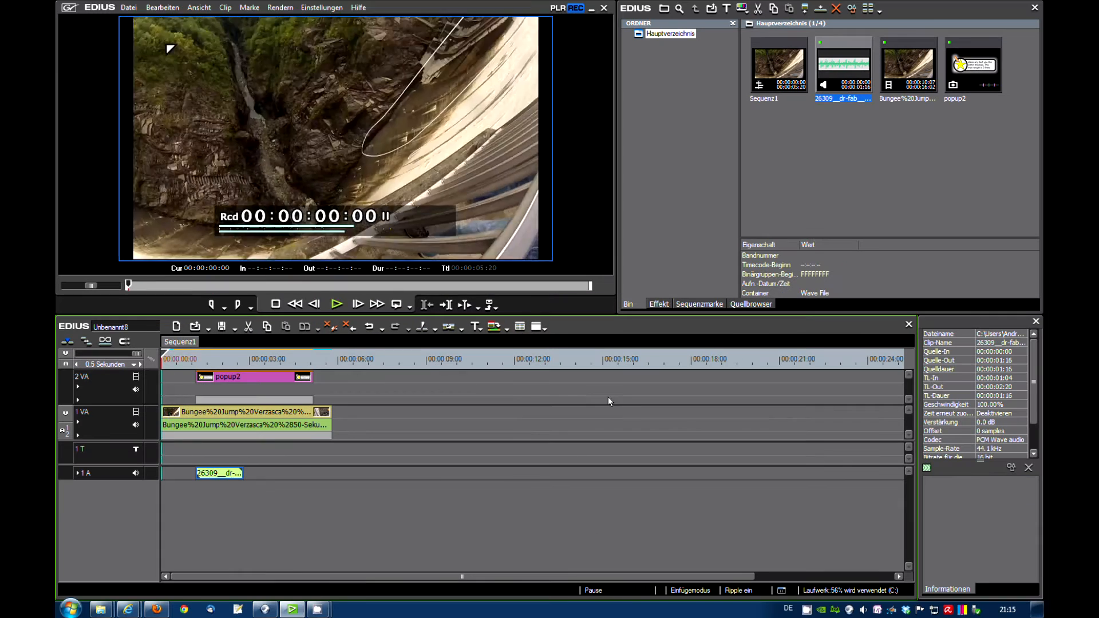